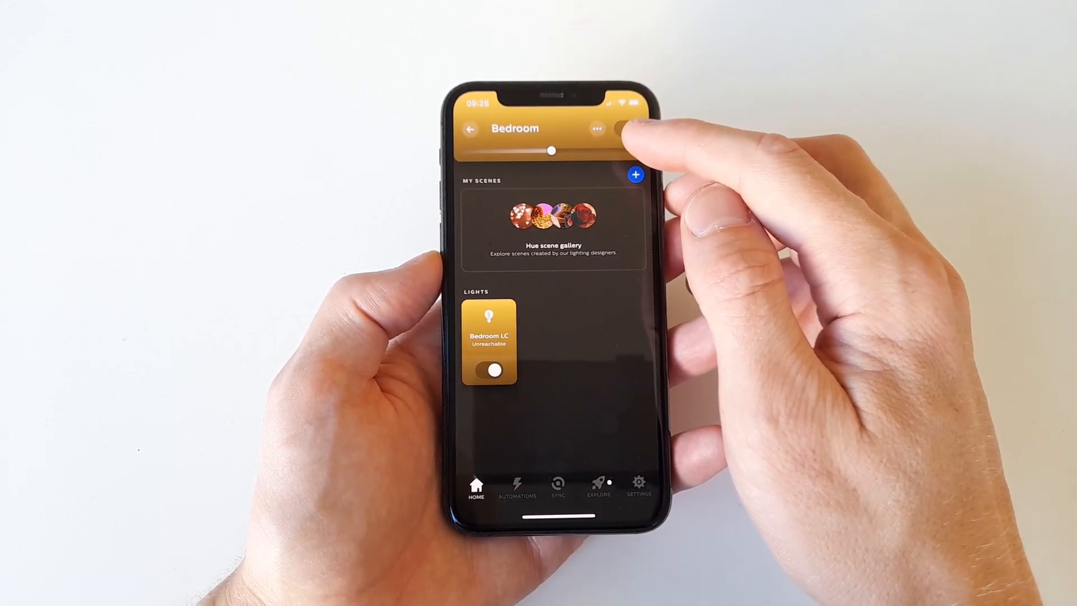
# Step: Choose Add lights from the Bedroom room's options menu
pyautogui.click(596, 129)
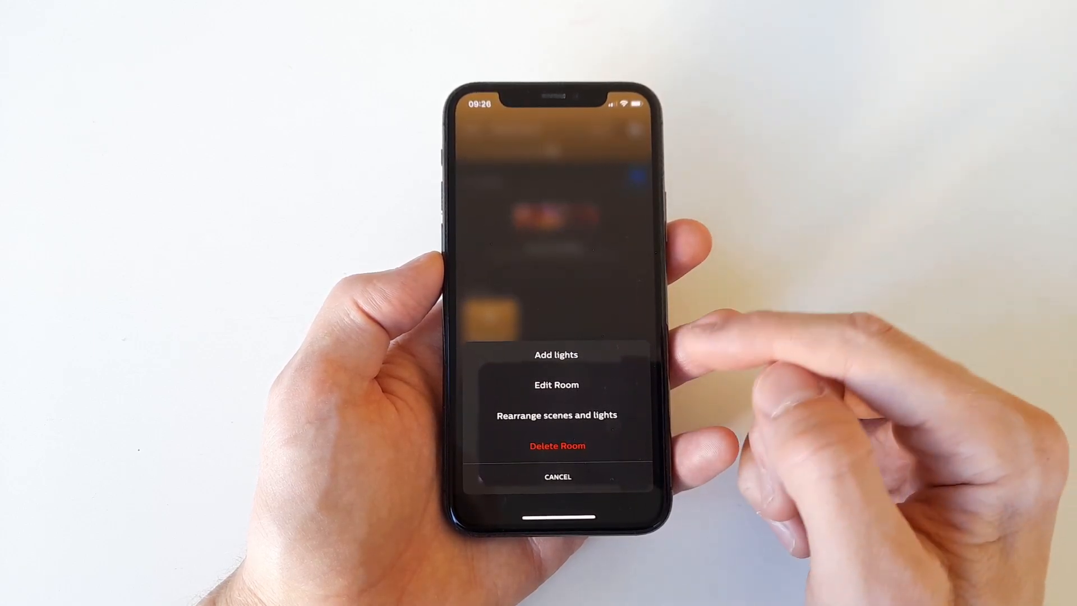
pyautogui.click(555, 355)
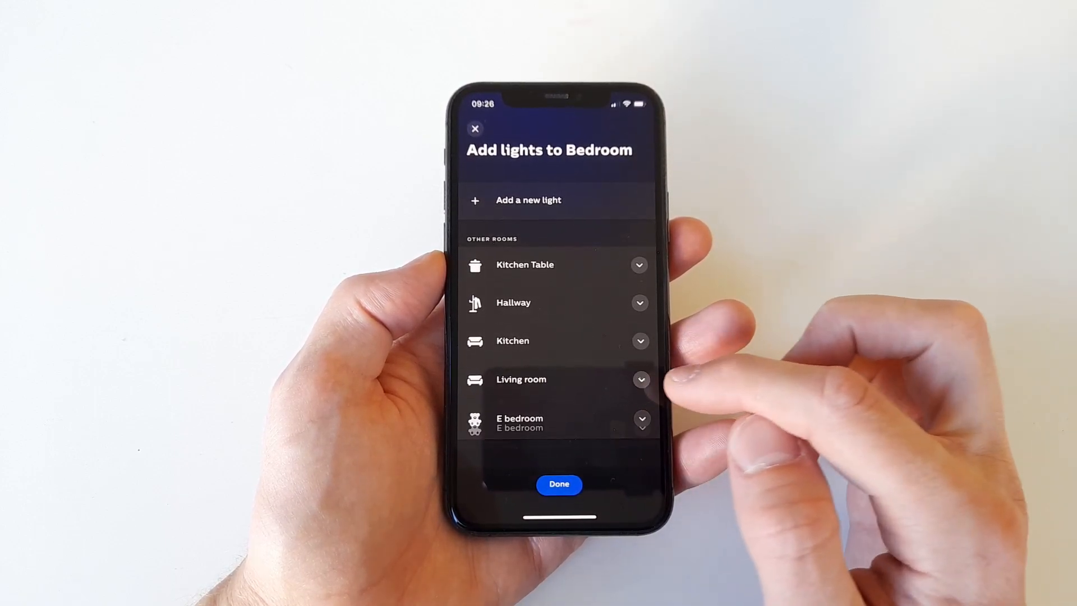
# Step: Select the TV light under Living room and confirm moving it into the Bedroom
pyautogui.click(639, 379)
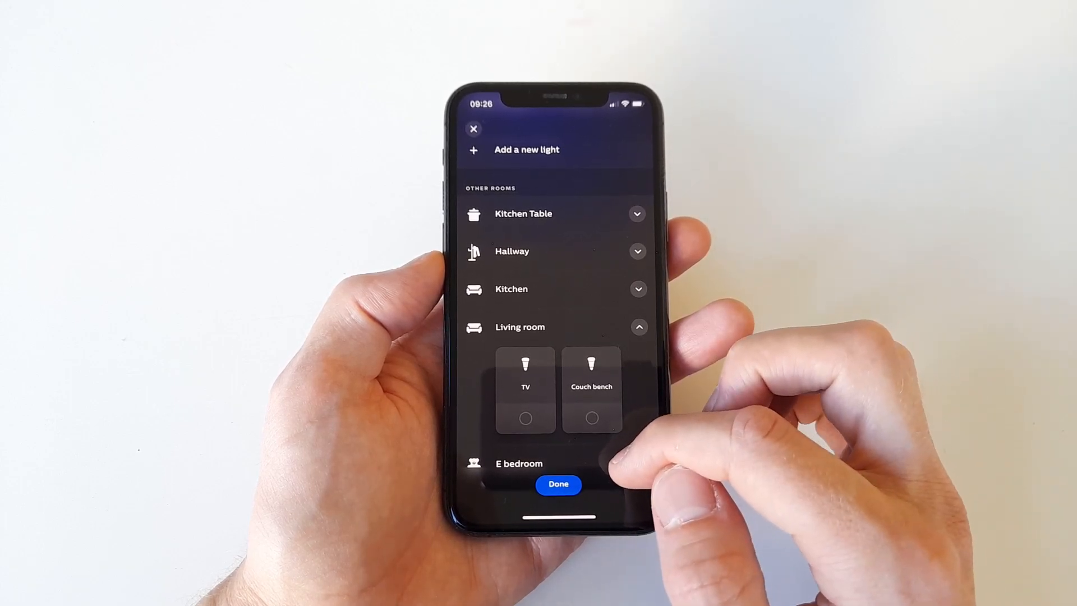
pyautogui.click(525, 419)
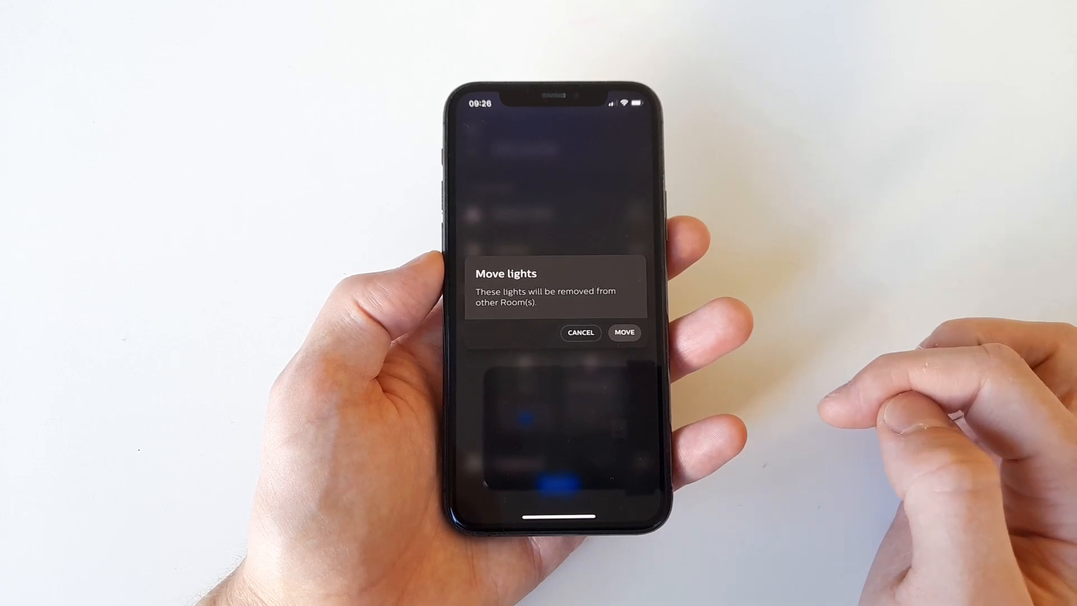
pyautogui.click(624, 332)
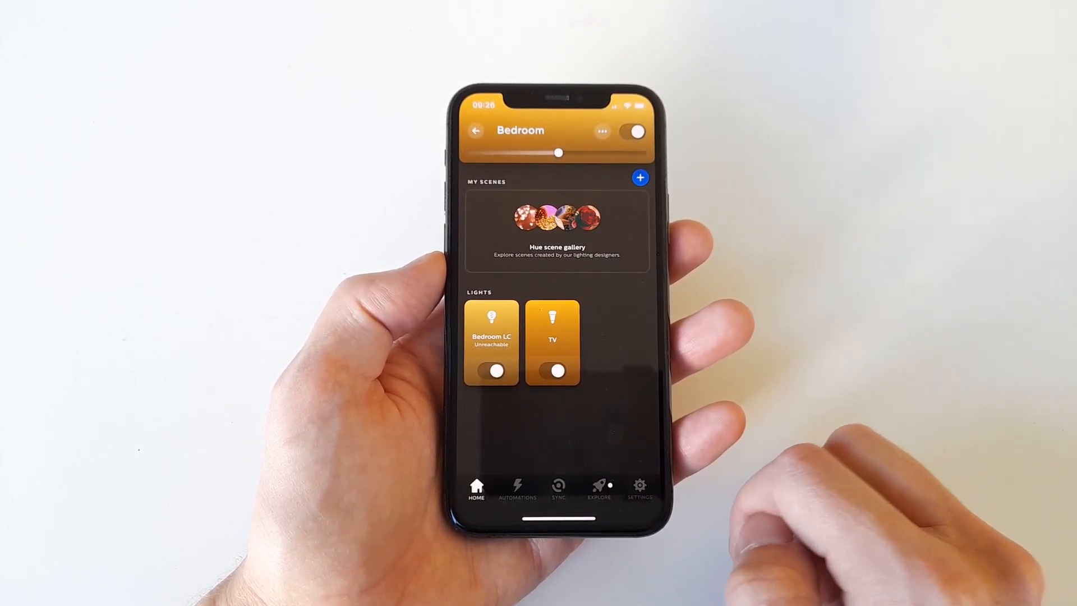
# Step: Go into the TV light's settings and start editing its name 'TV'
pyautogui.click(552, 341)
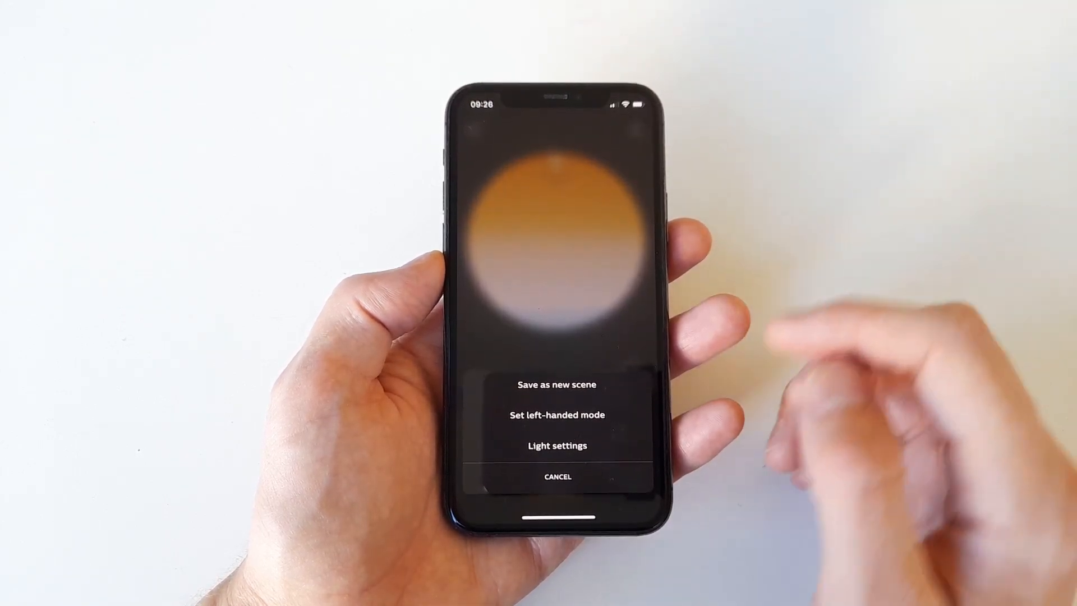
pyautogui.click(556, 445)
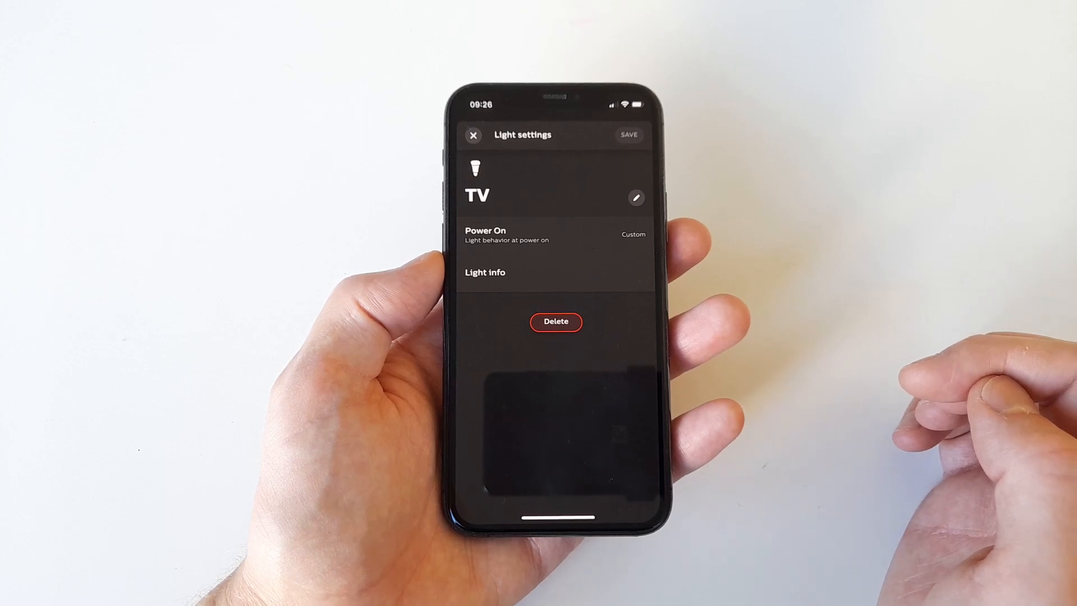
pyautogui.click(635, 198)
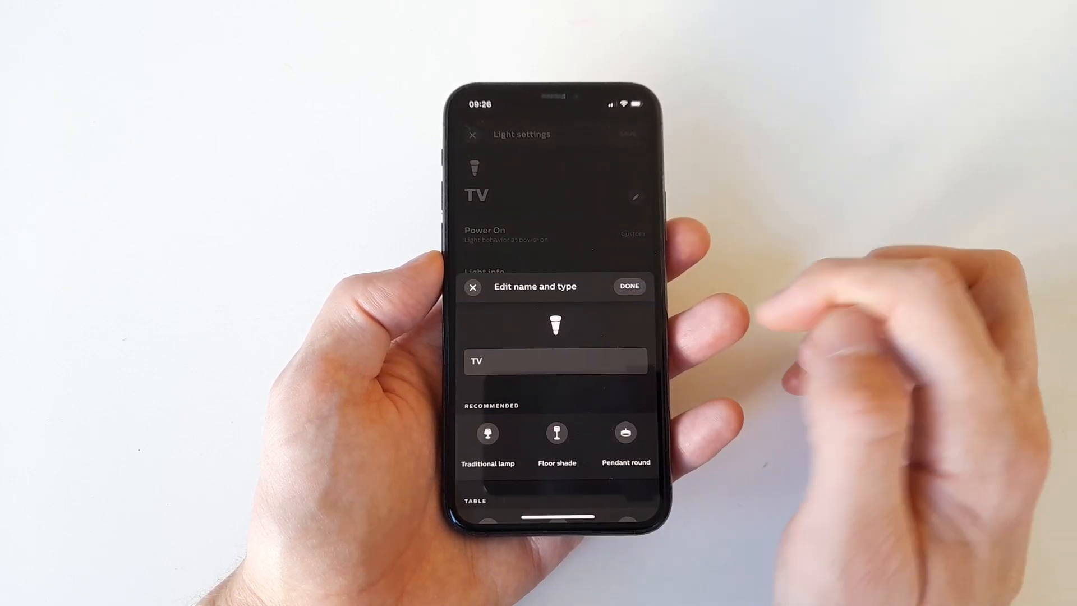
pyautogui.click(556, 362)
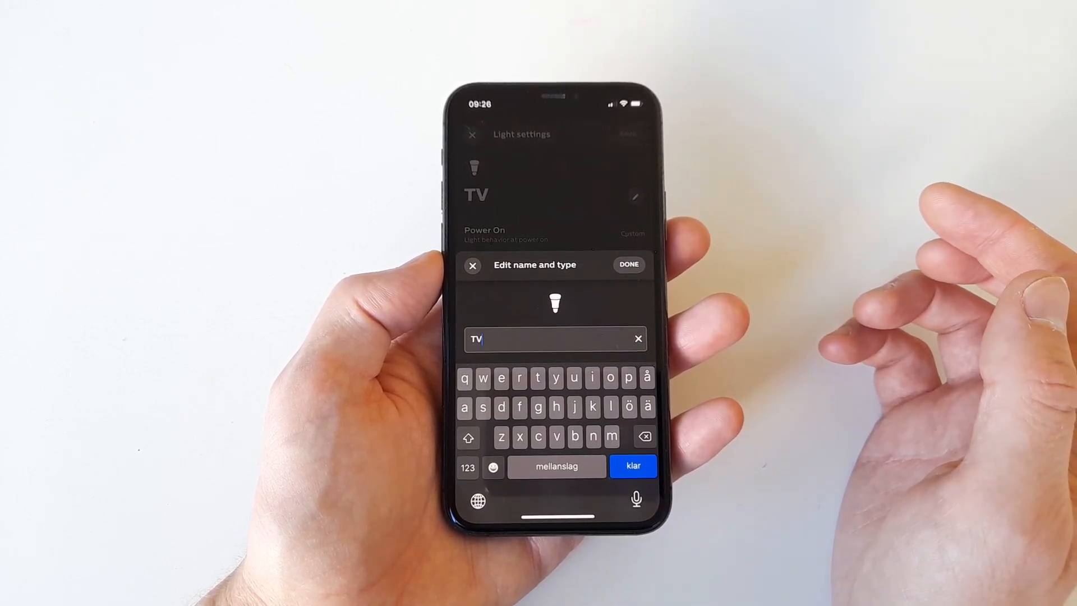